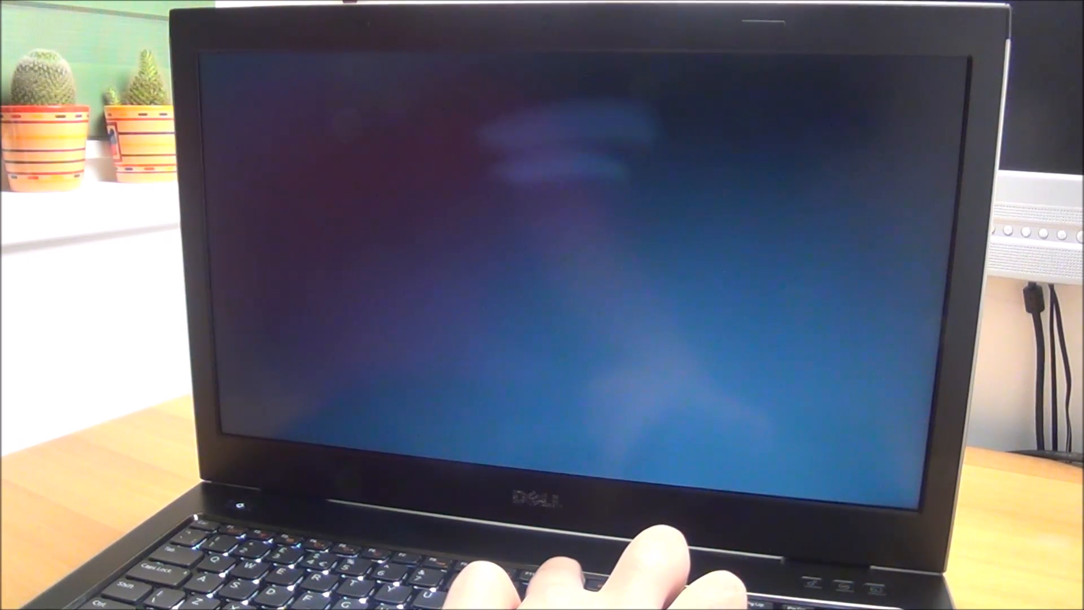
Press F12 during startup to show the one-time Boot Menu
{"action": "key", "text": "f12"}
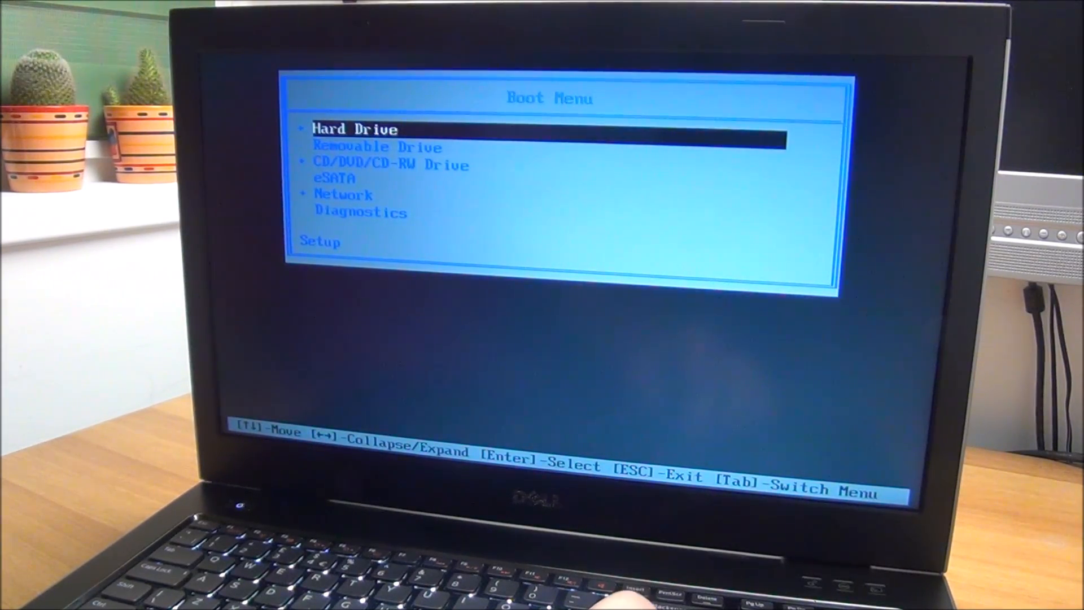
Boot the laptop from Hard Drive after briefly highlighting Removable Drive
{"action": "key", "text": "down"}
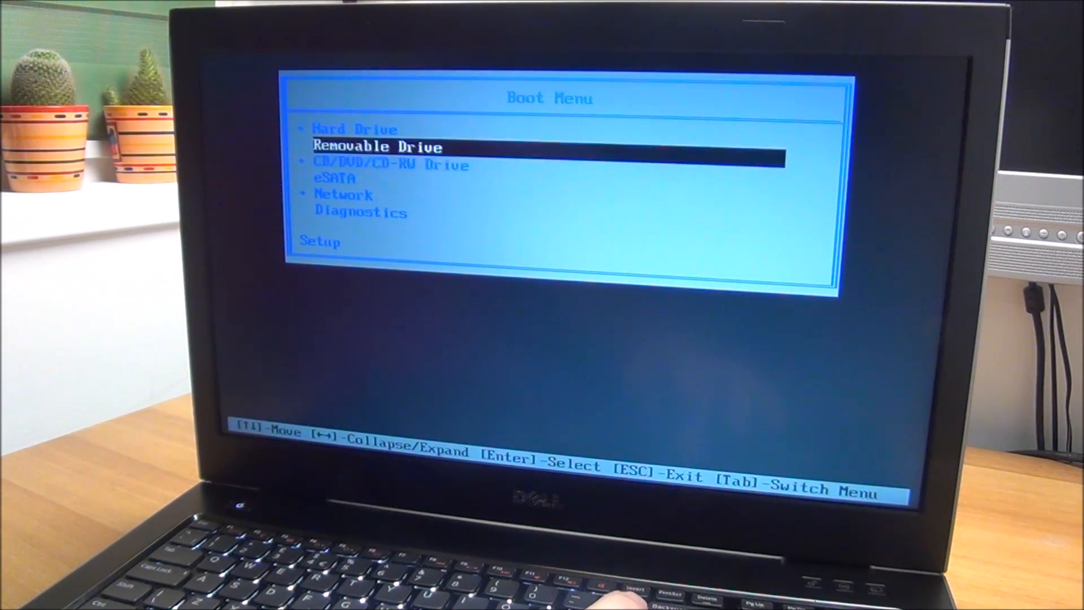
{"action": "key", "text": "up"}
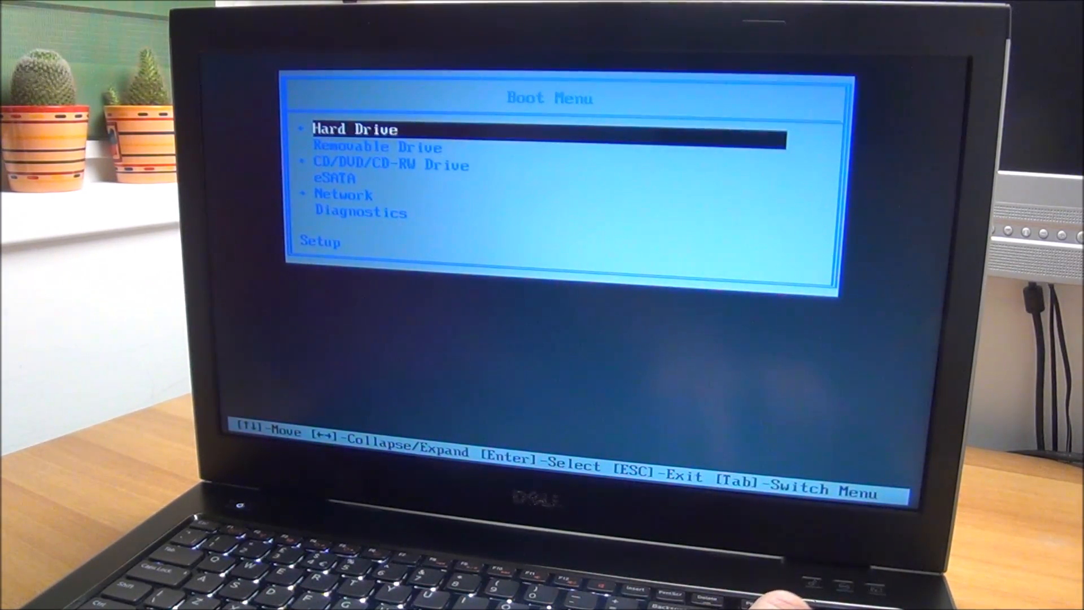
{"action": "key", "text": "Enter"}
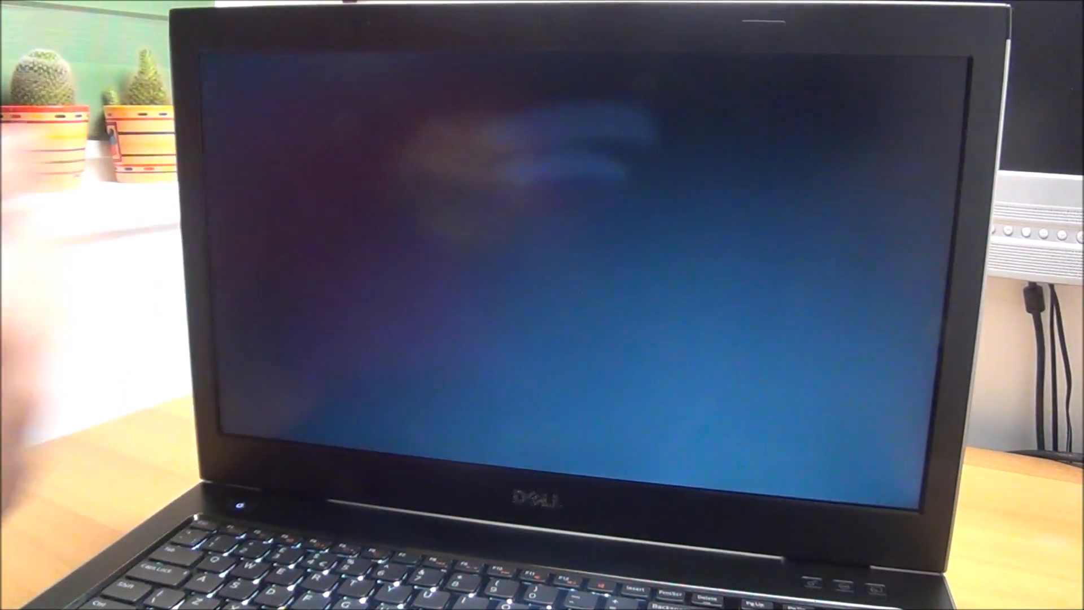